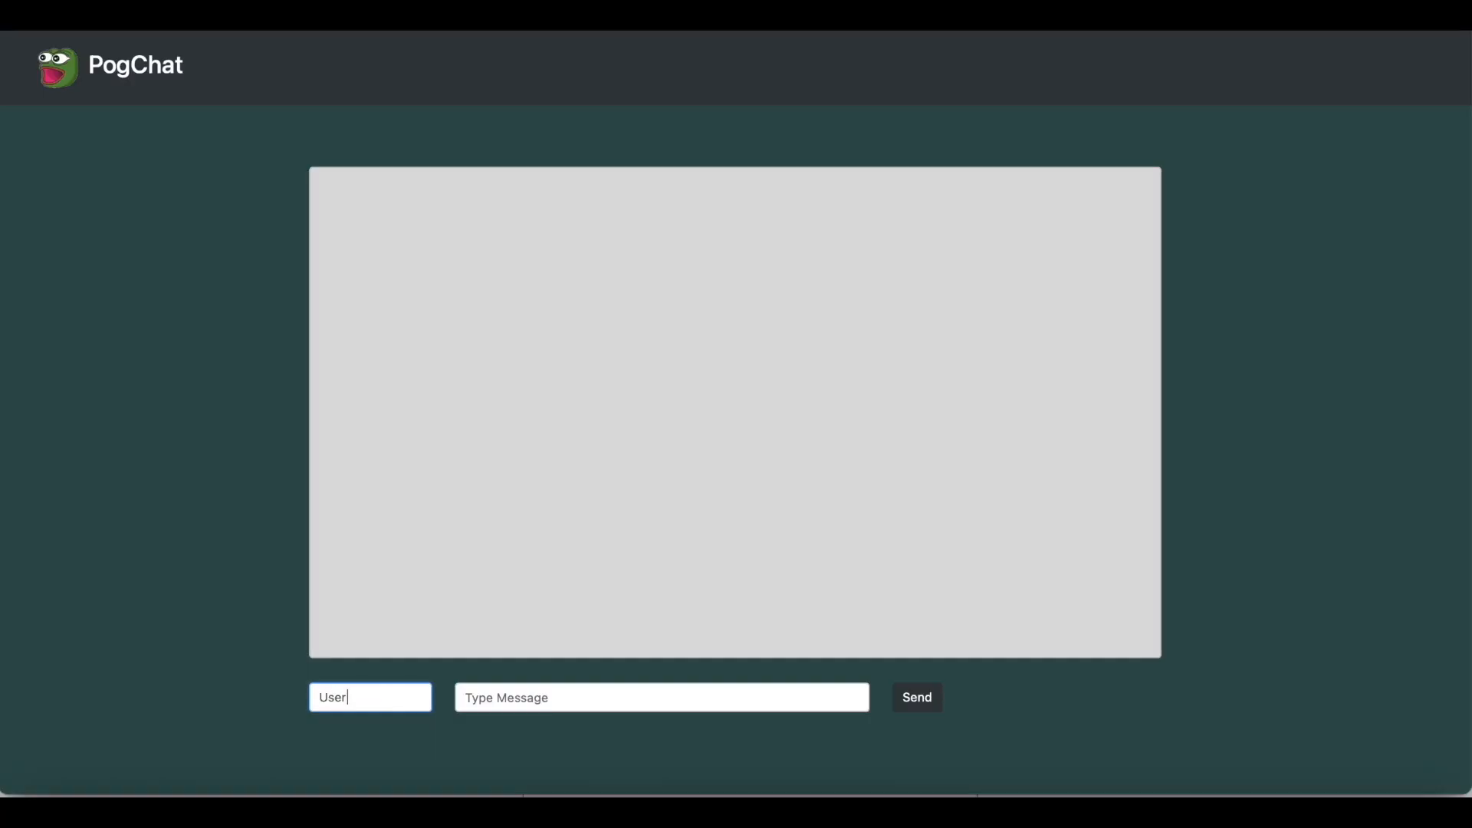
- Send the message 'POG' from the desktop chat's Type Message box
{"action": "type", "text": "POG"}
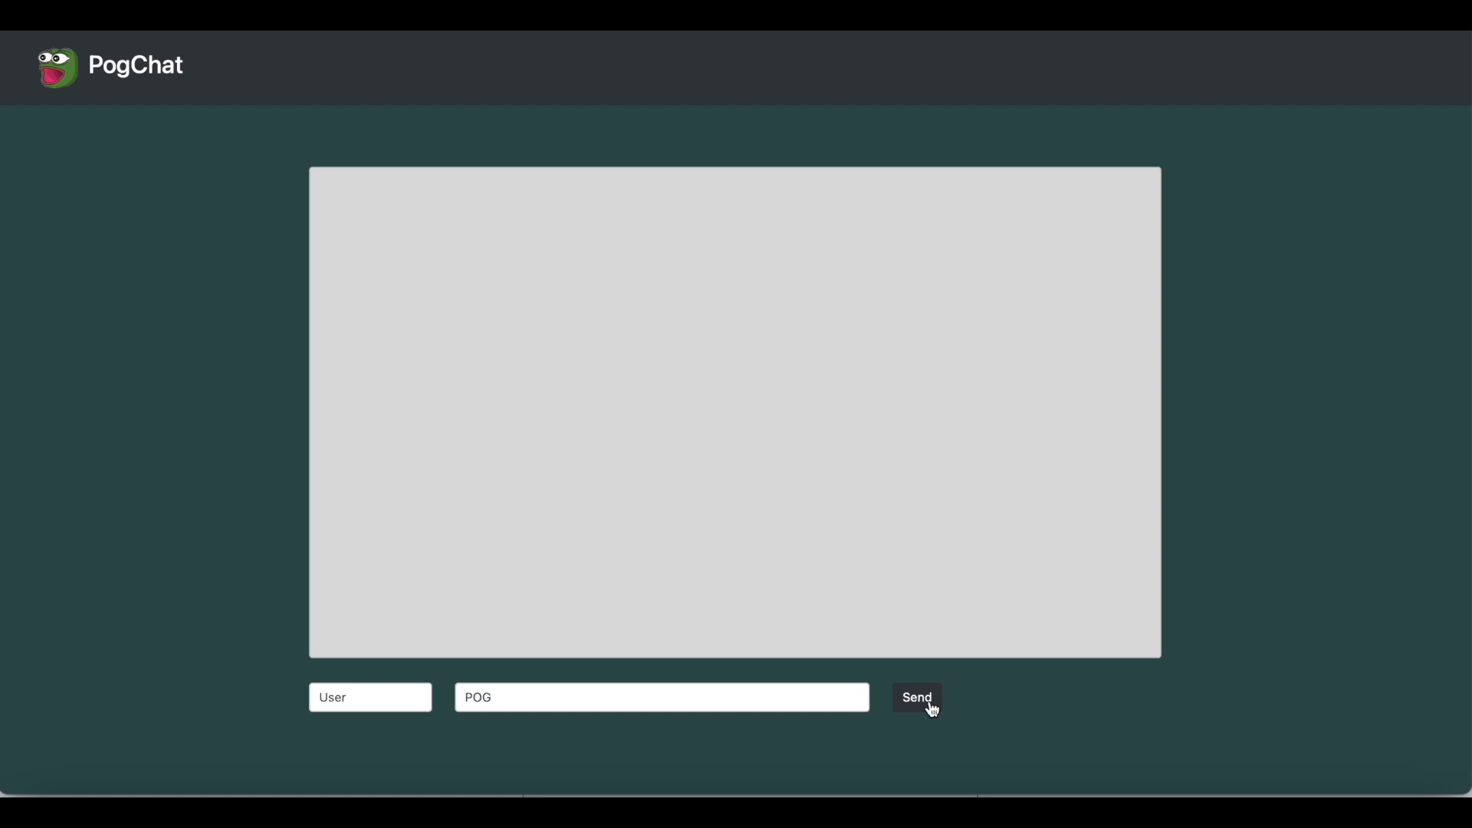
{"action": "left_click", "coordinate": [916, 698]}
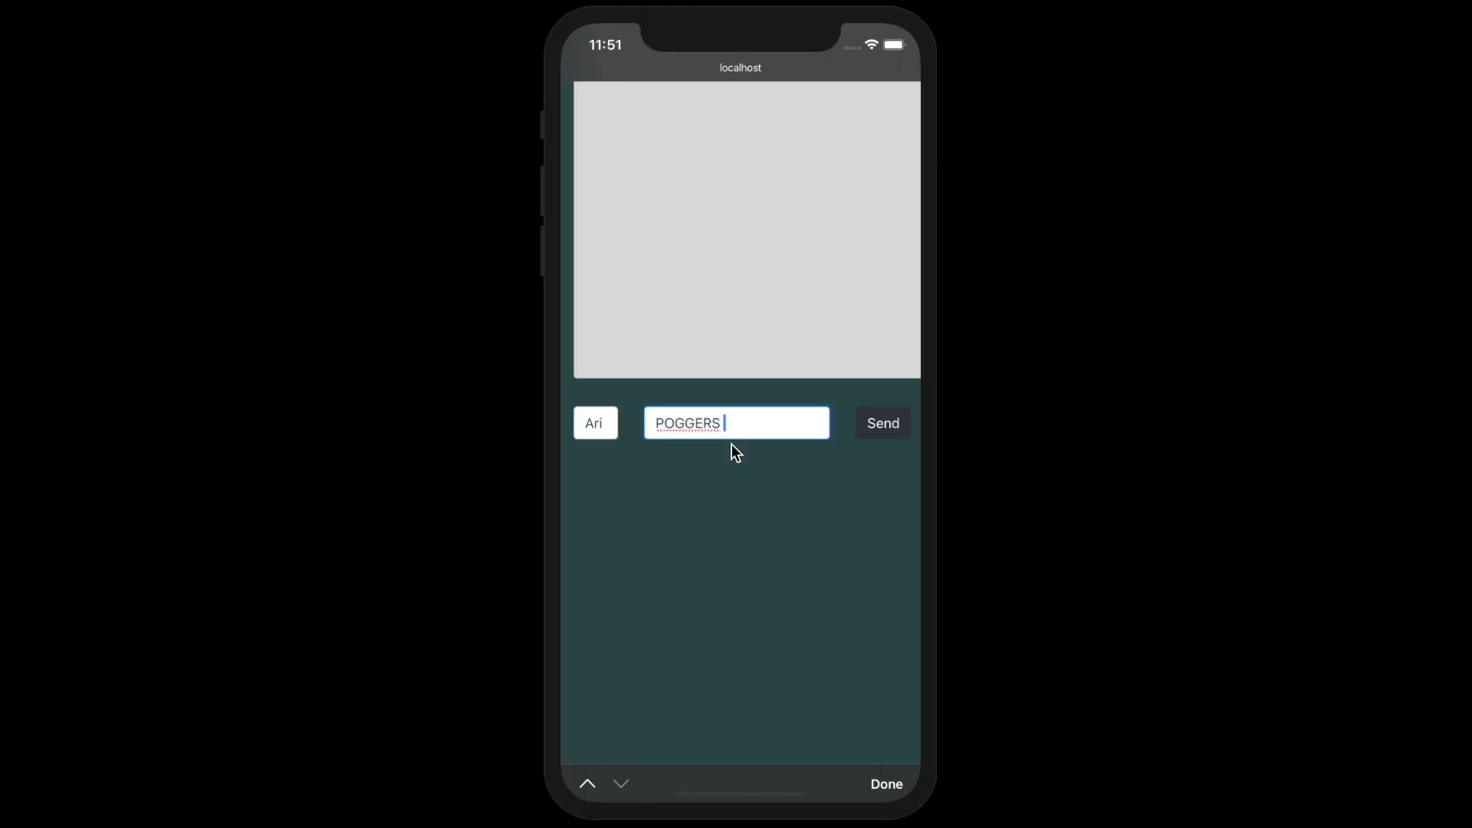
- Switch to the localhost:4200 page showing two video tiles above the Waterloo chat room
{"action": "left_click", "coordinate": [886, 785]}
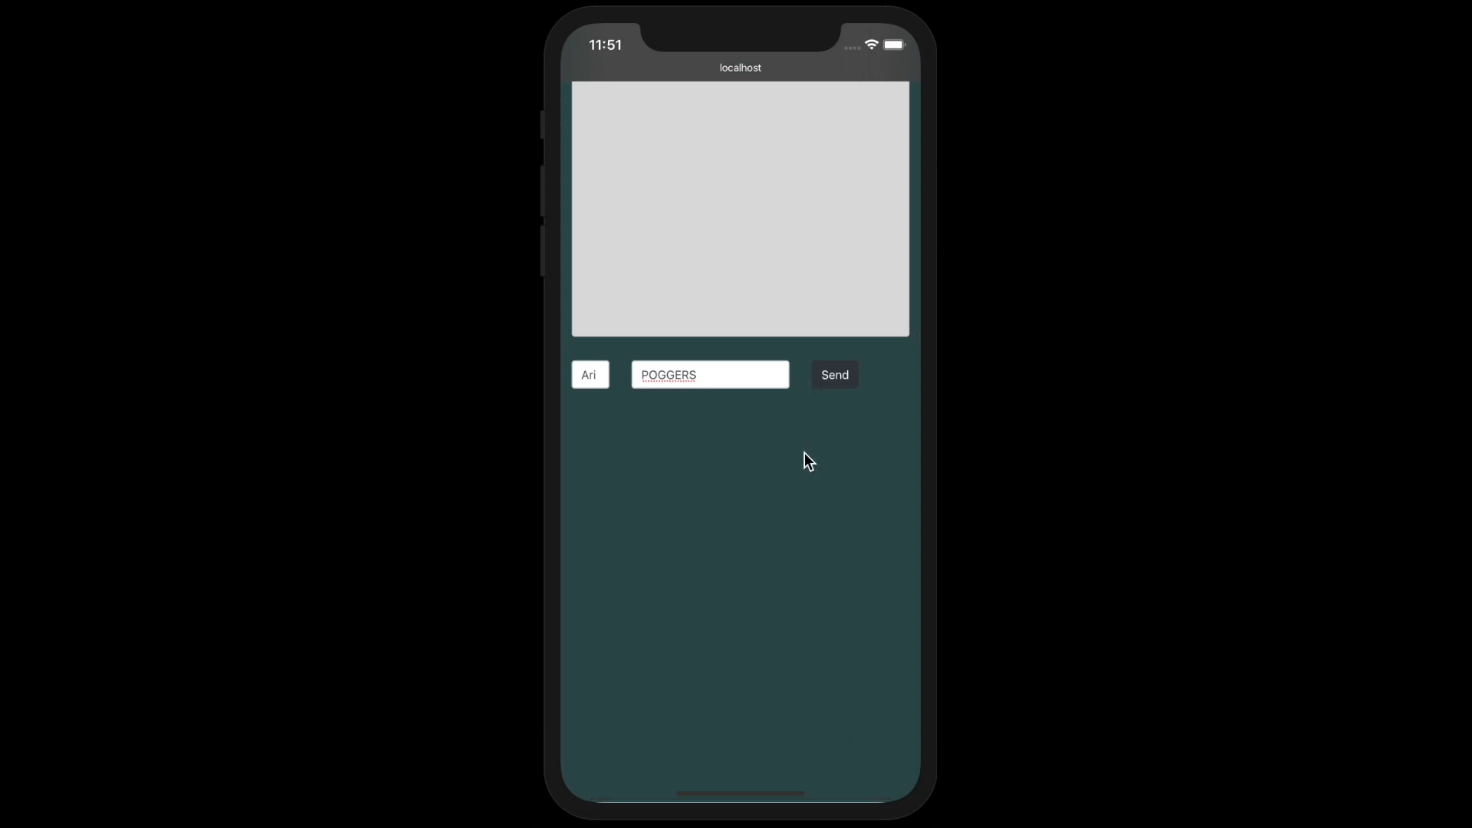
{"action": "left_click", "coordinate": [836, 374]}
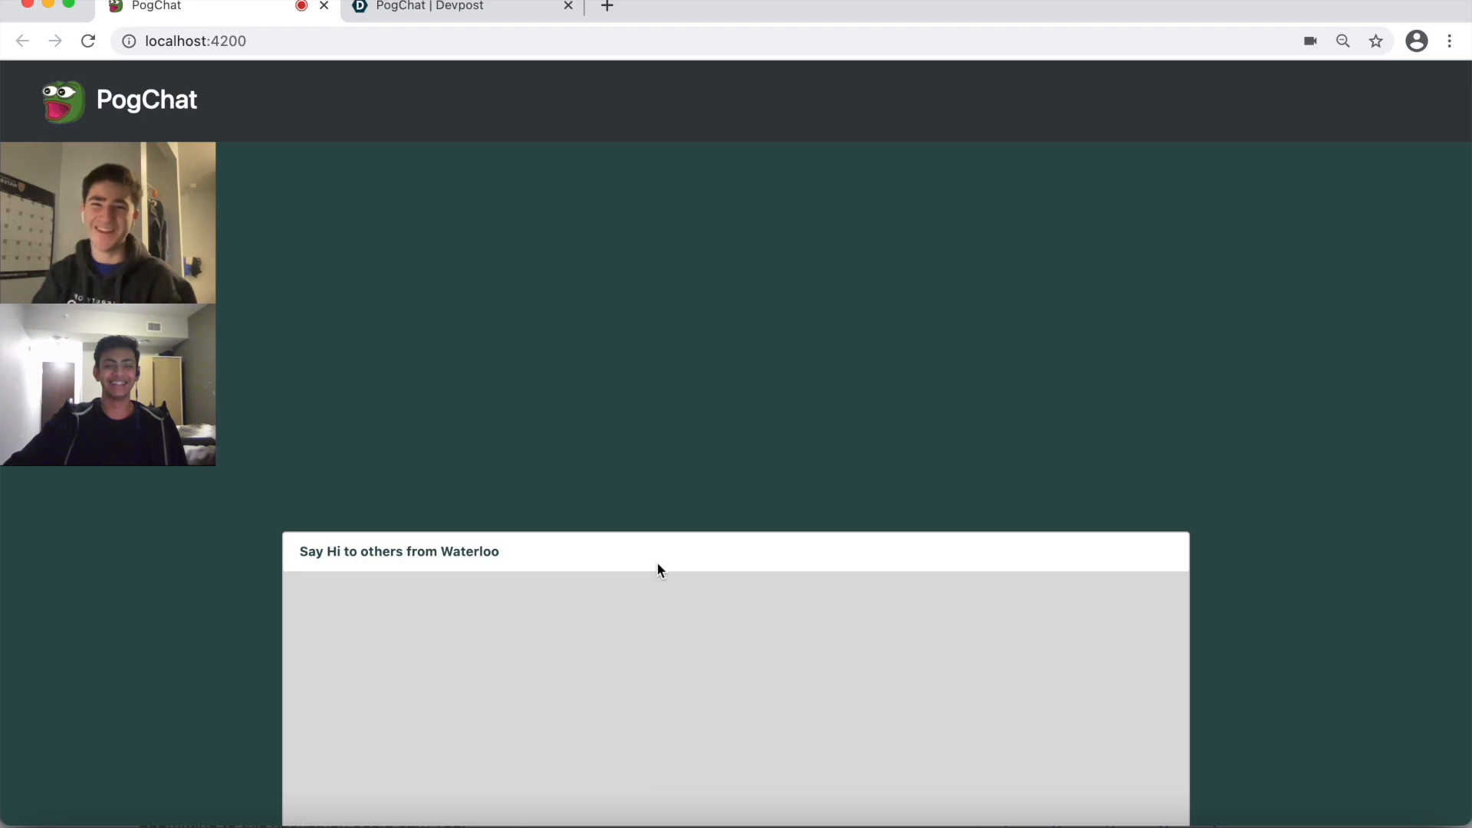
{"action": "mouse_move", "coordinate": [424, 125]}
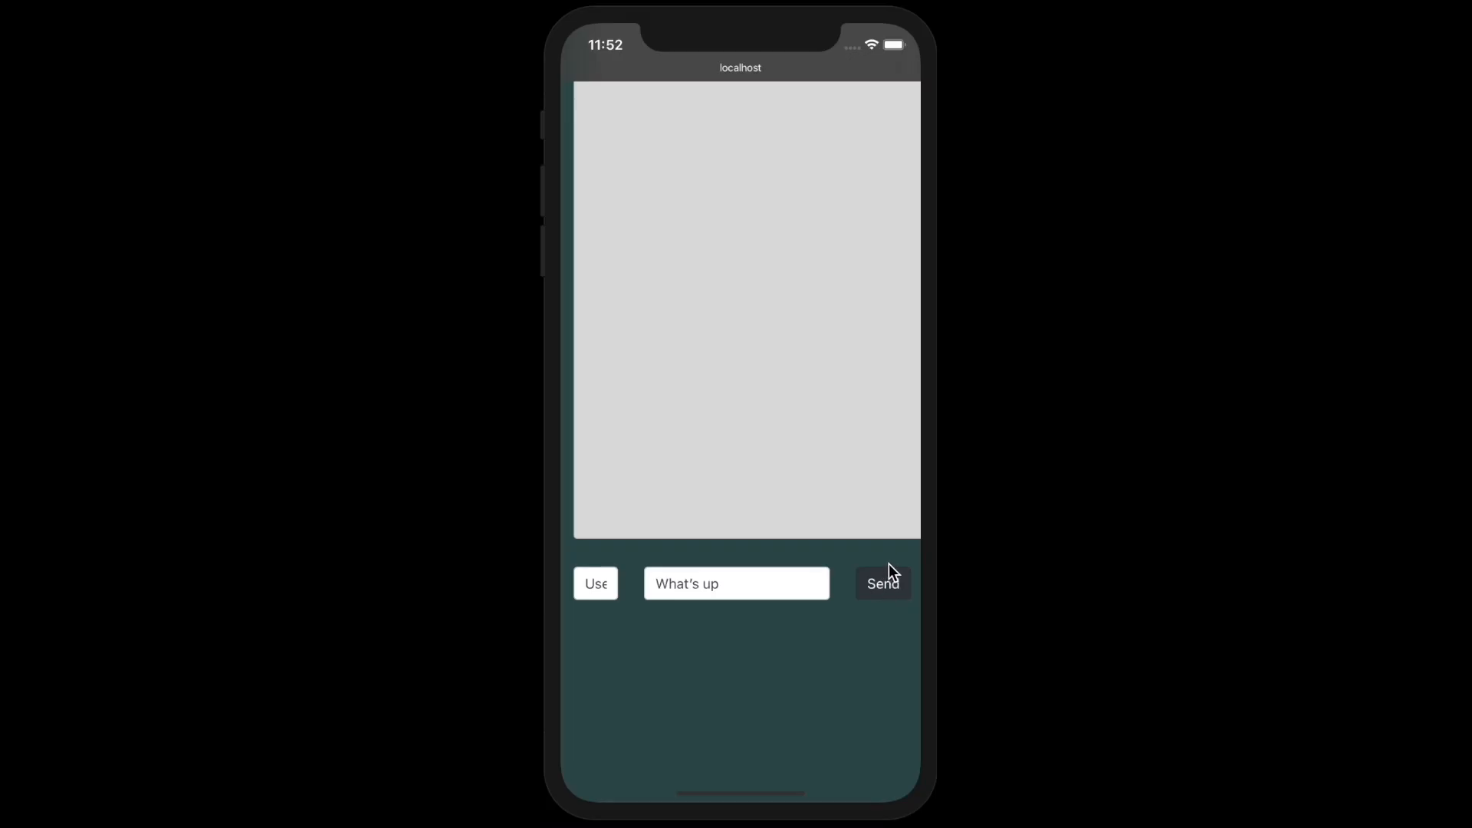
- Send 'What's up' and then 'Hello' from the phone-view message box
{"action": "left_click", "coordinate": [883, 583]}
{"action": "type", "text": "Hello"}
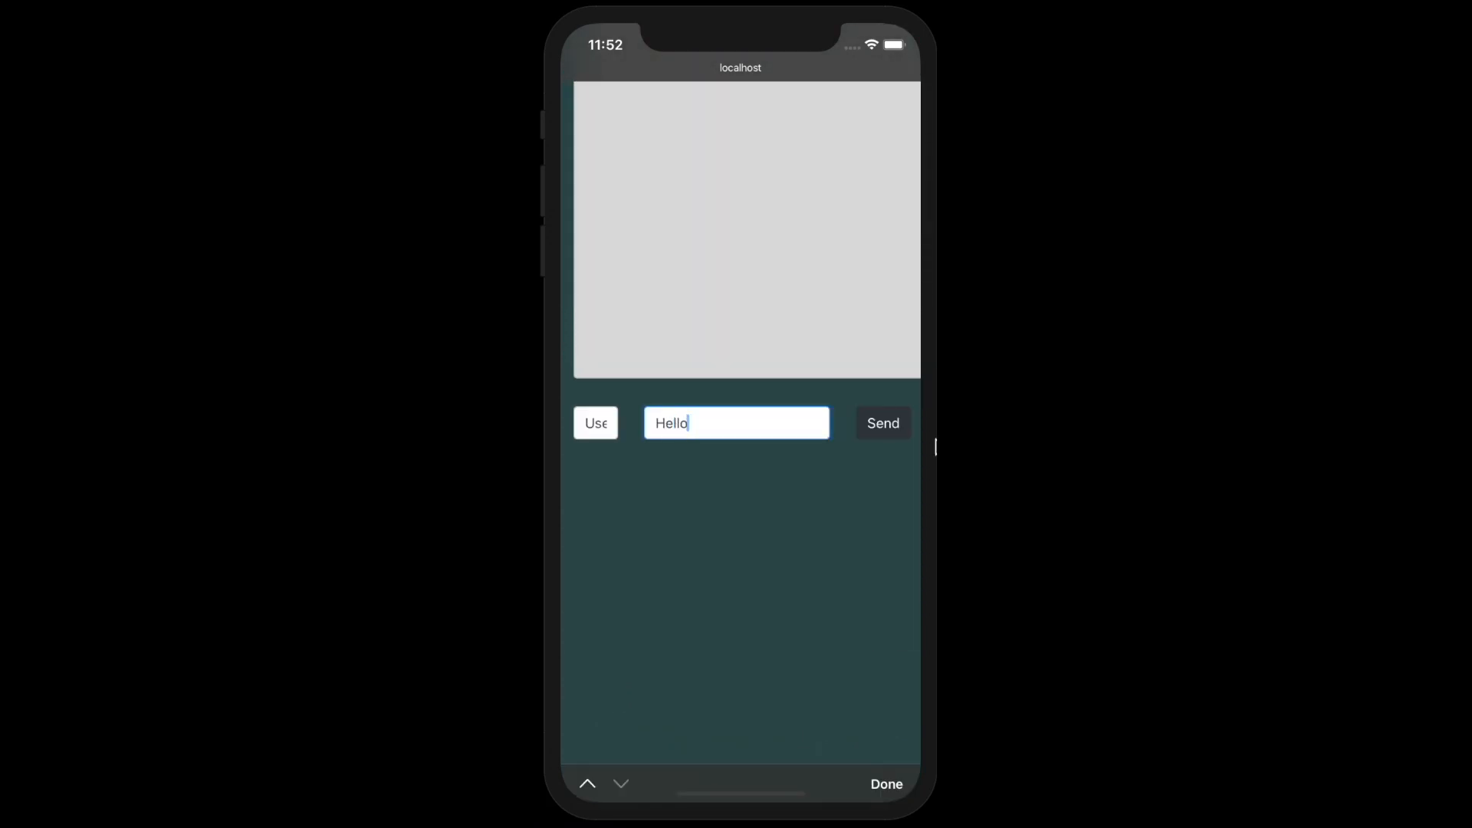
{"action": "left_click", "coordinate": [886, 783]}
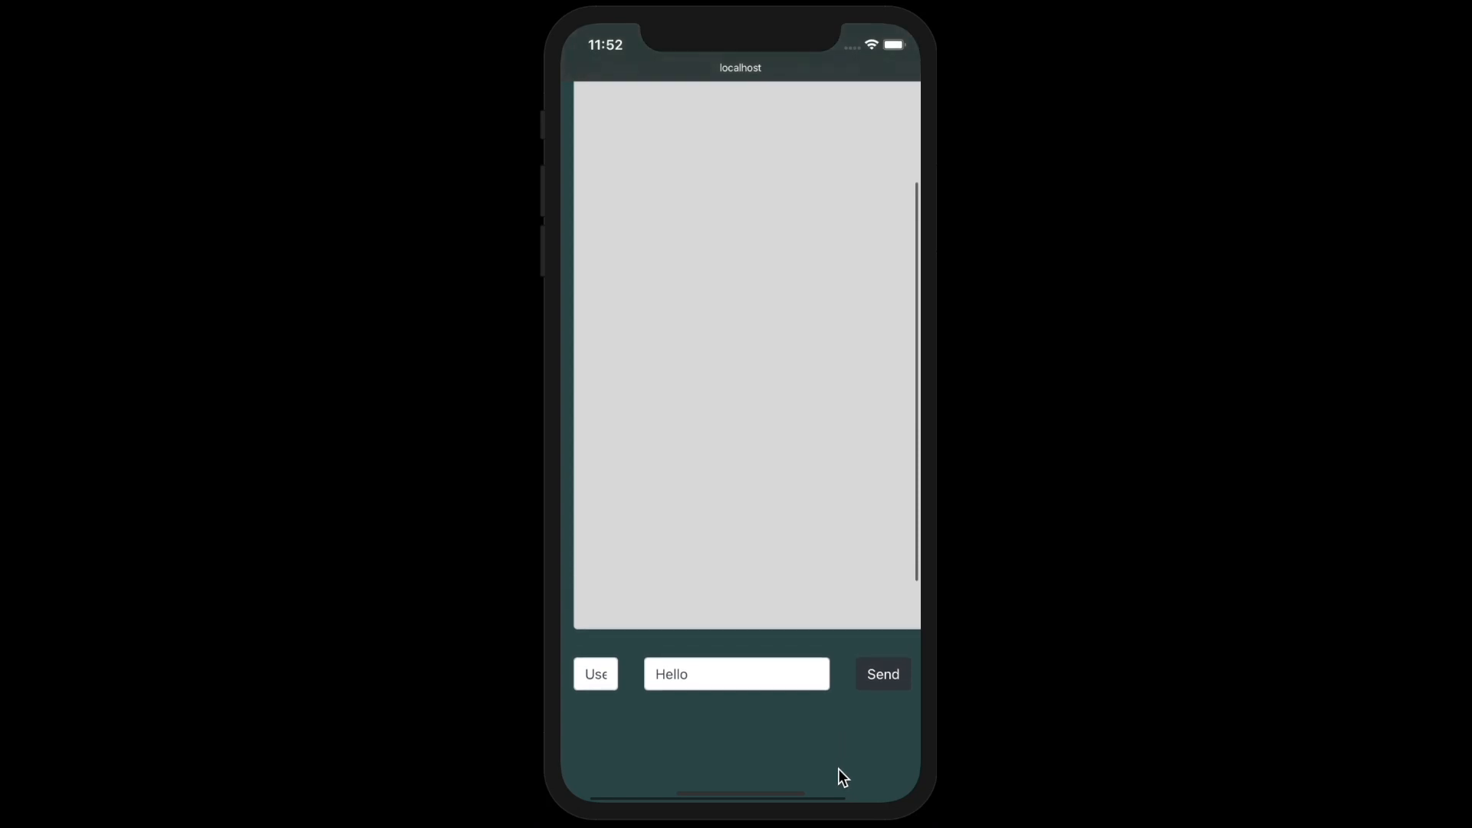
{"action": "left_click", "coordinate": [883, 674]}
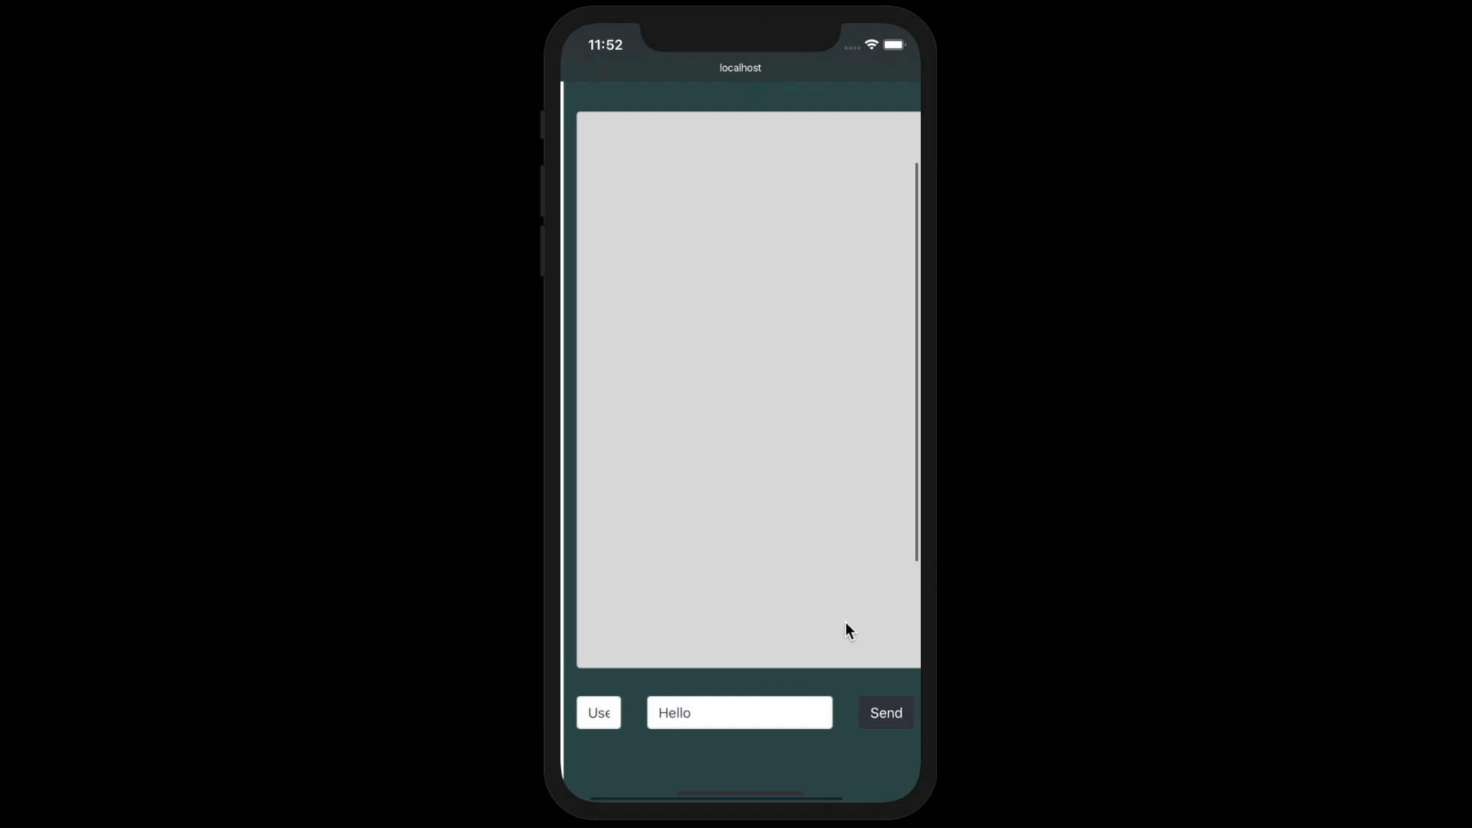
{"action": "left_click", "coordinate": [886, 712]}
{"action": "type", "text": "What's up"}
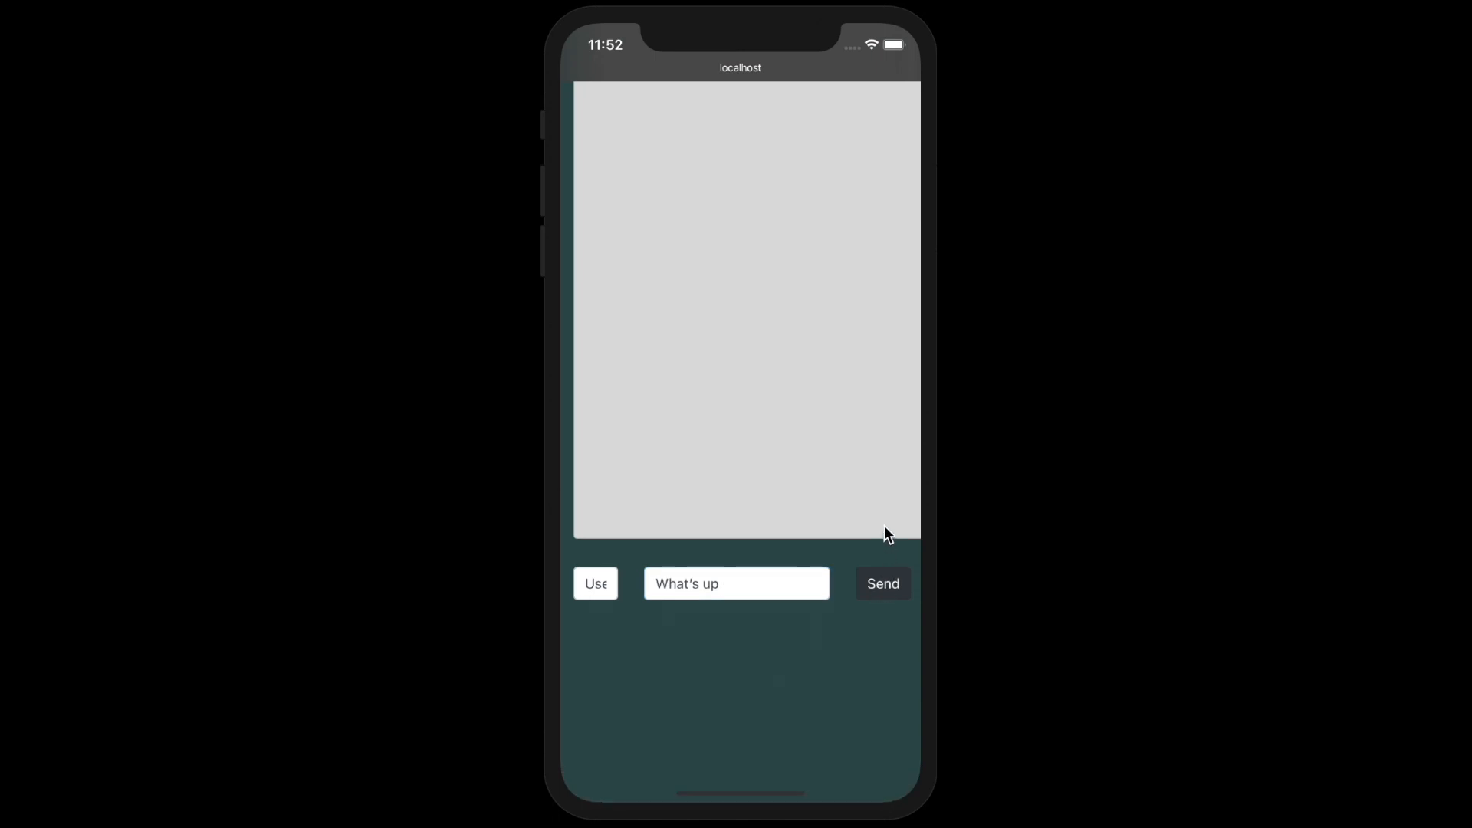
{"action": "left_click", "coordinate": [883, 583]}
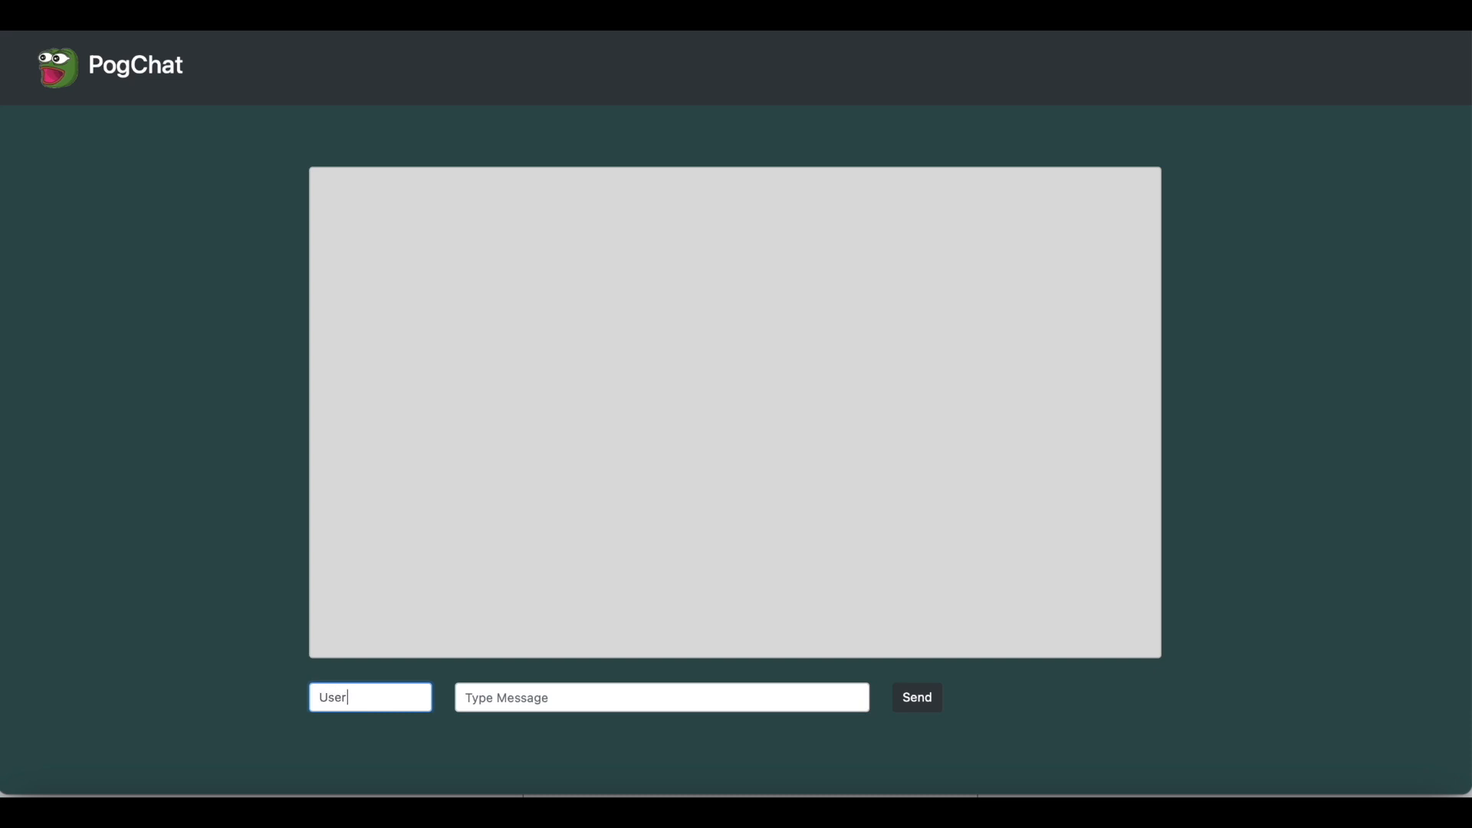
- Send another 'POG' message from the desktop chat's Type Message box
{"action": "type", "text": "POG"}
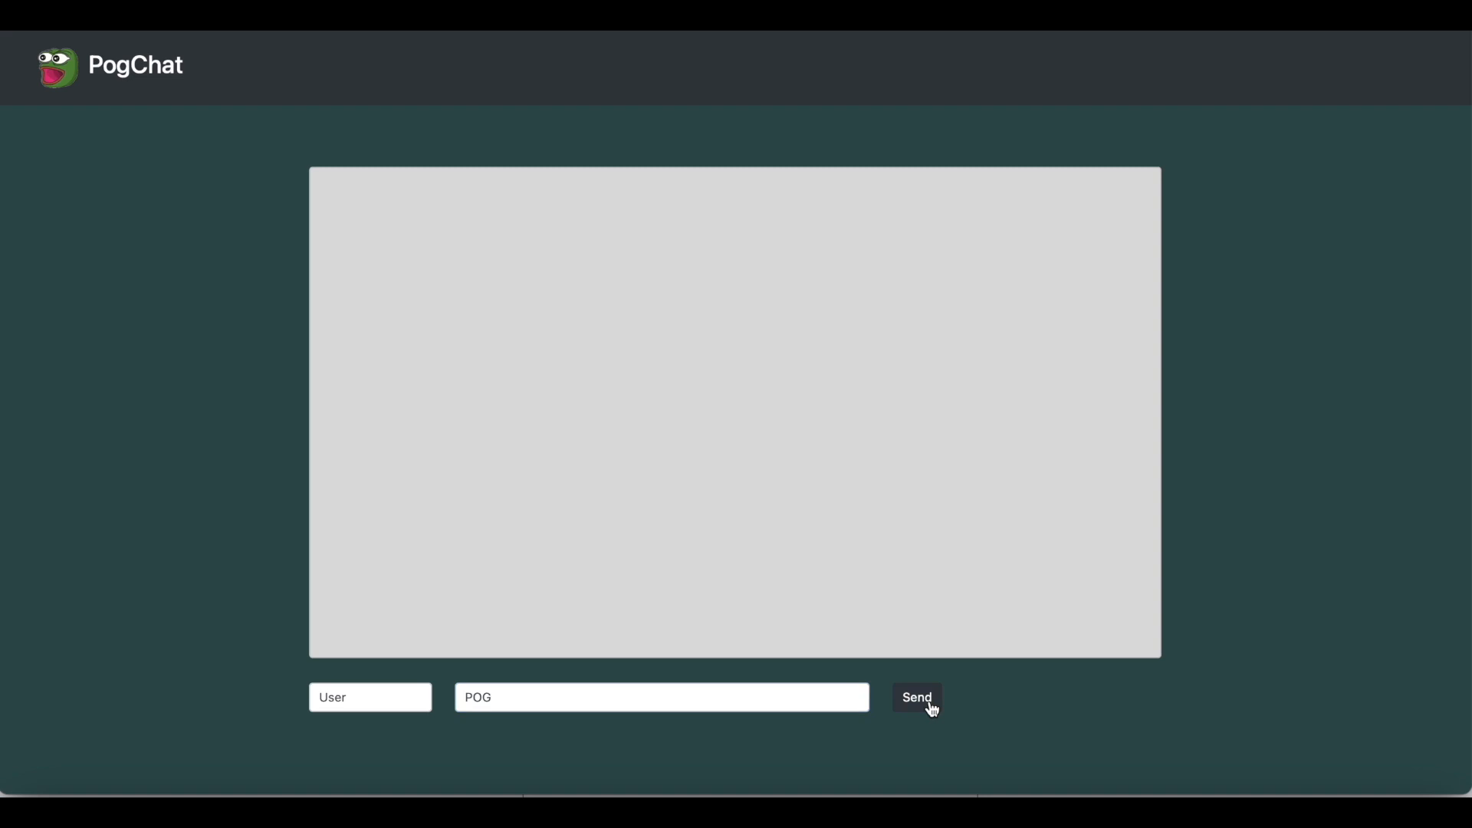
{"action": "left_click", "coordinate": [917, 697]}
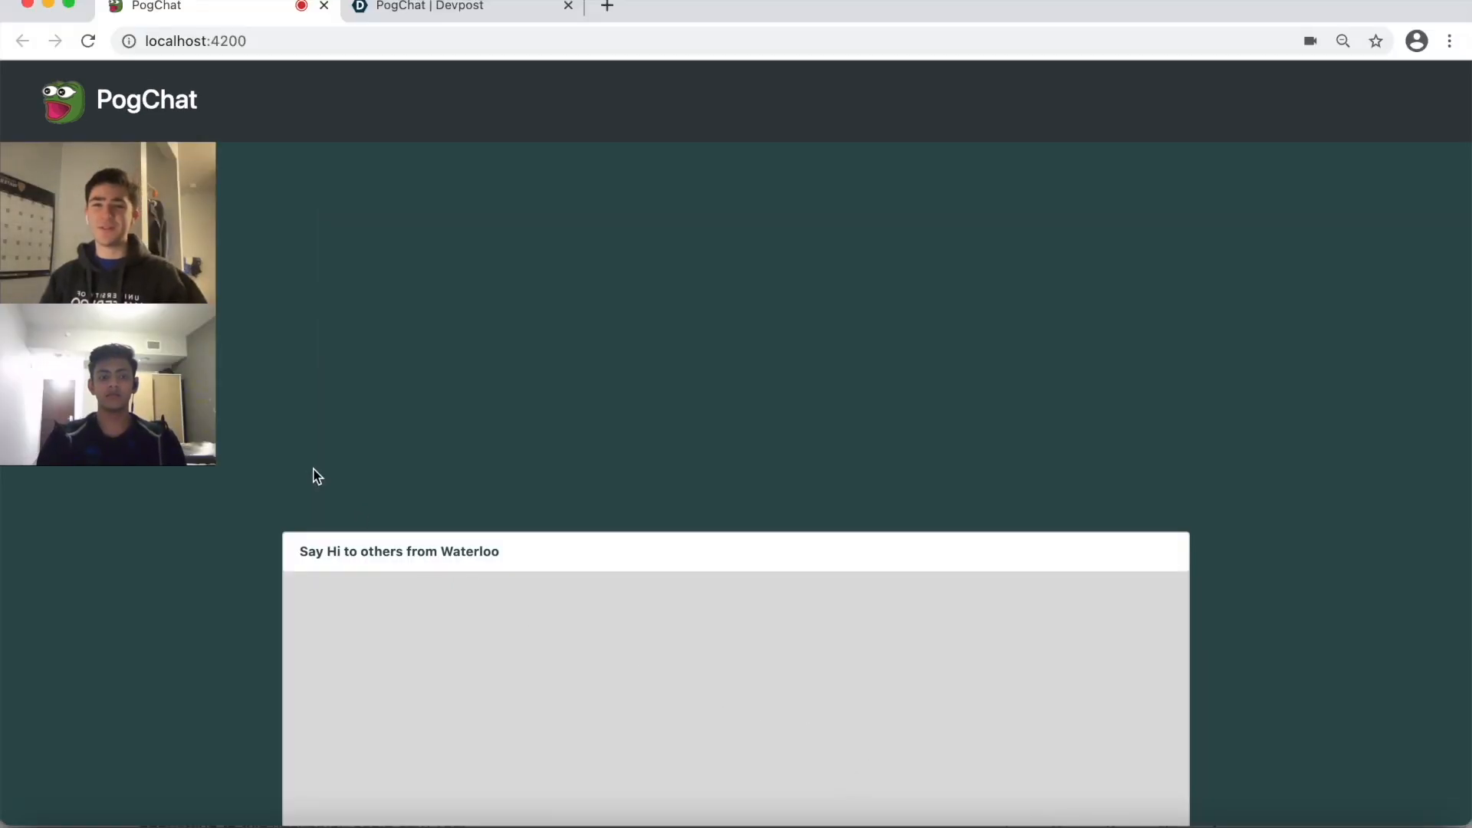
{"action": "mouse_move", "coordinate": [572, 419]}
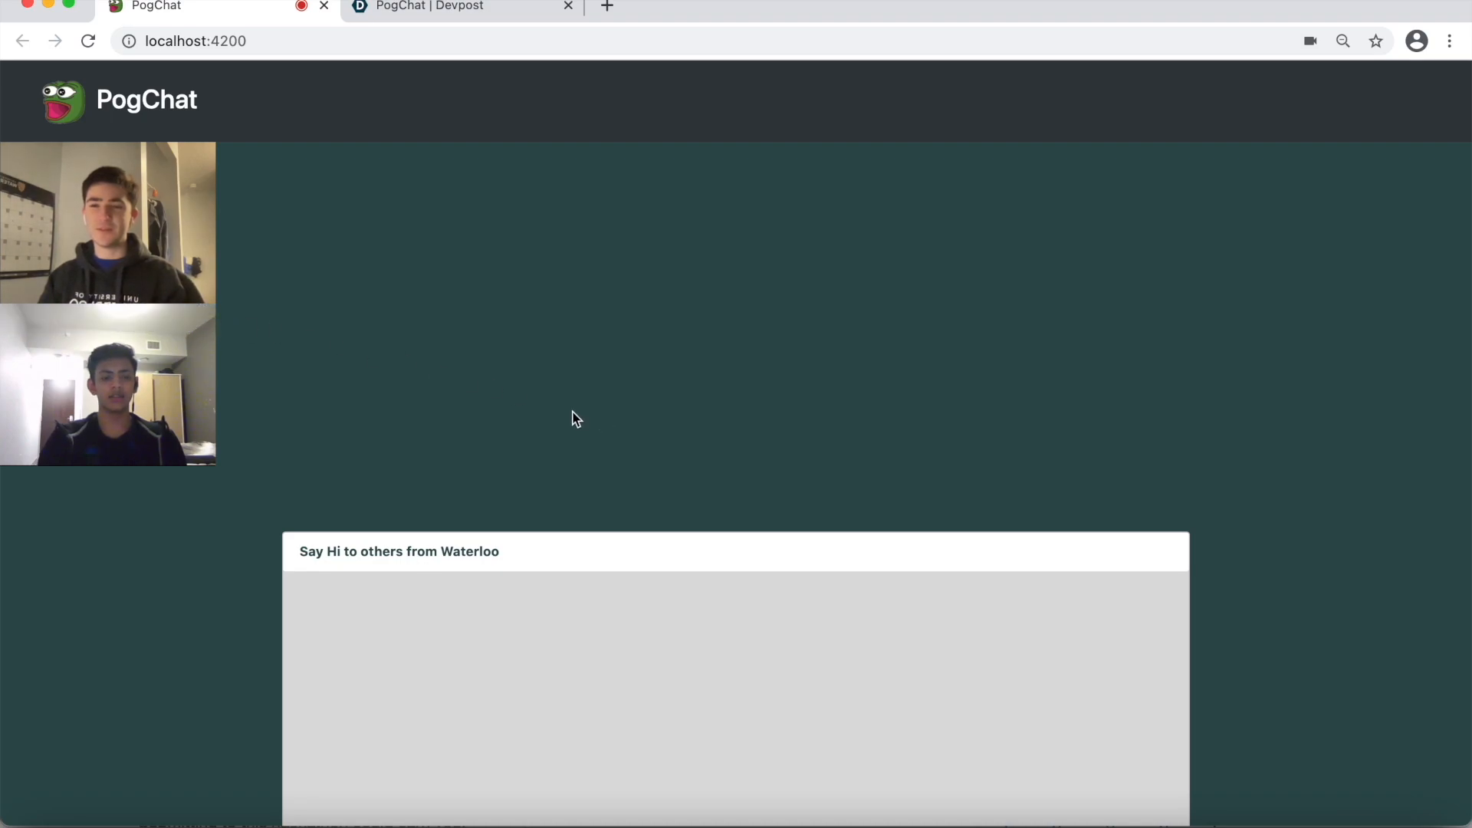
{"action": "mouse_move", "coordinate": [224, 372]}
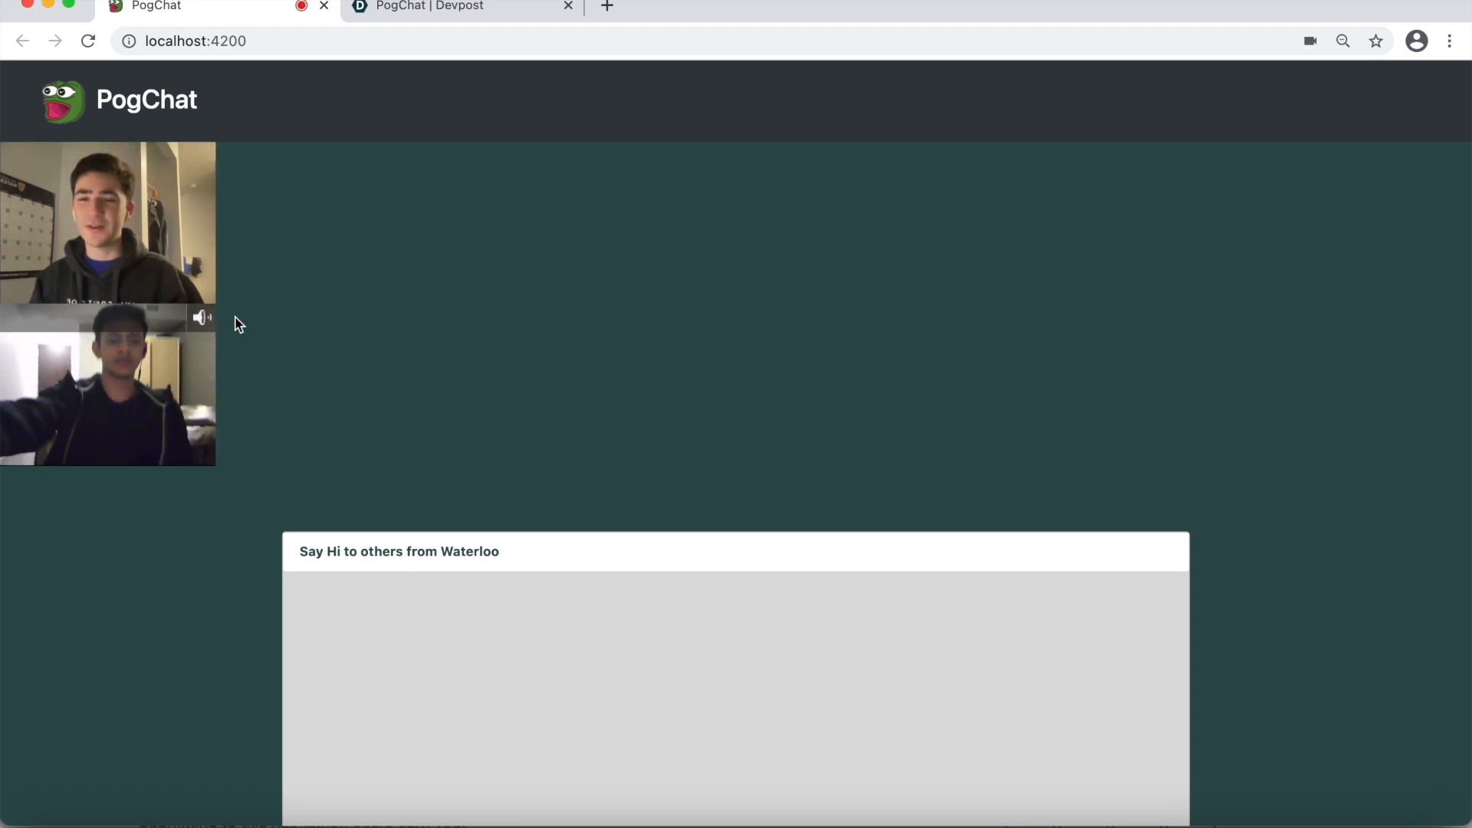
{"action": "mouse_move", "coordinate": [659, 570]}
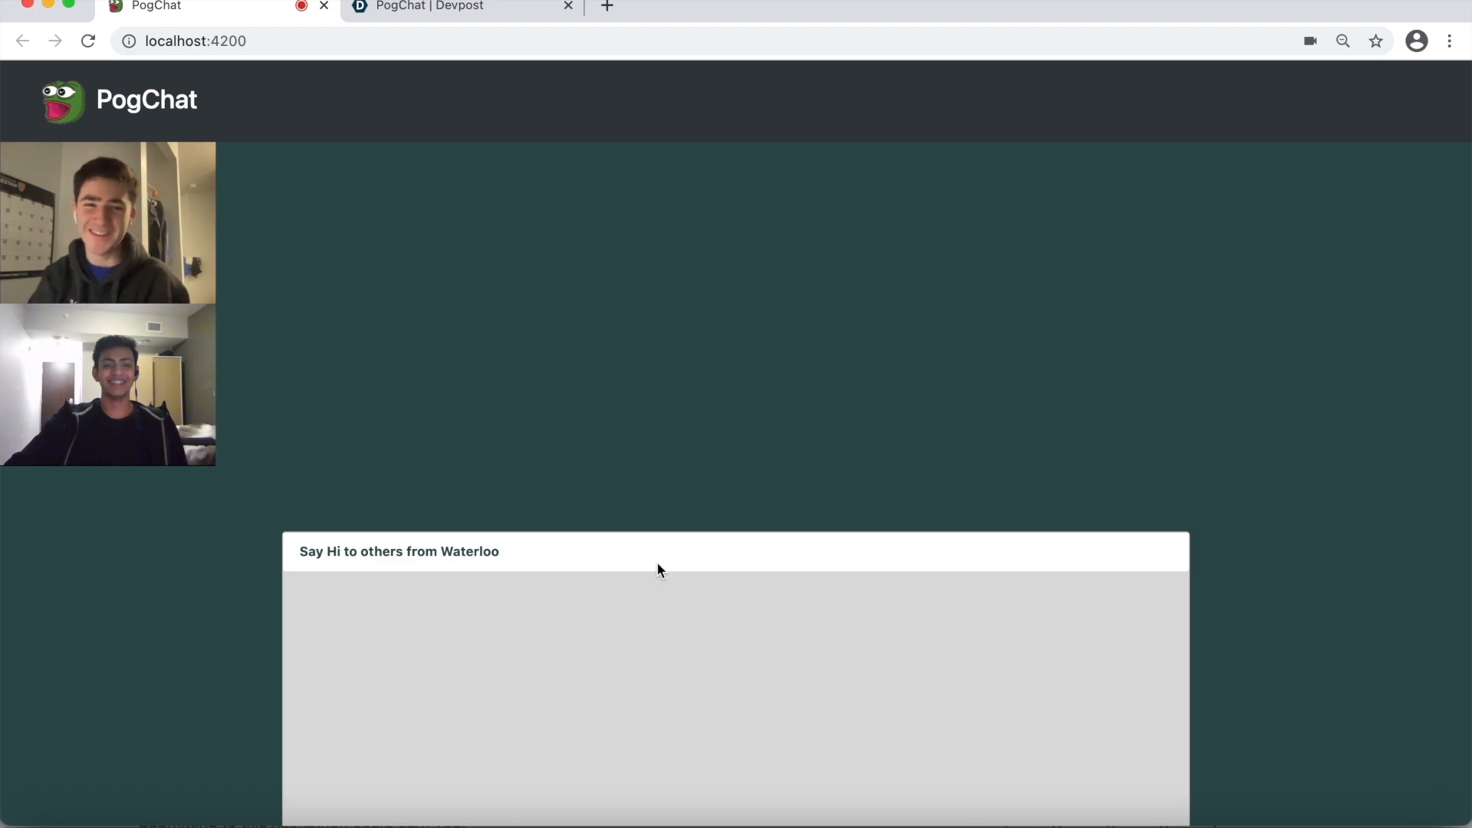
{"action": "mouse_move", "coordinate": [624, 552]}
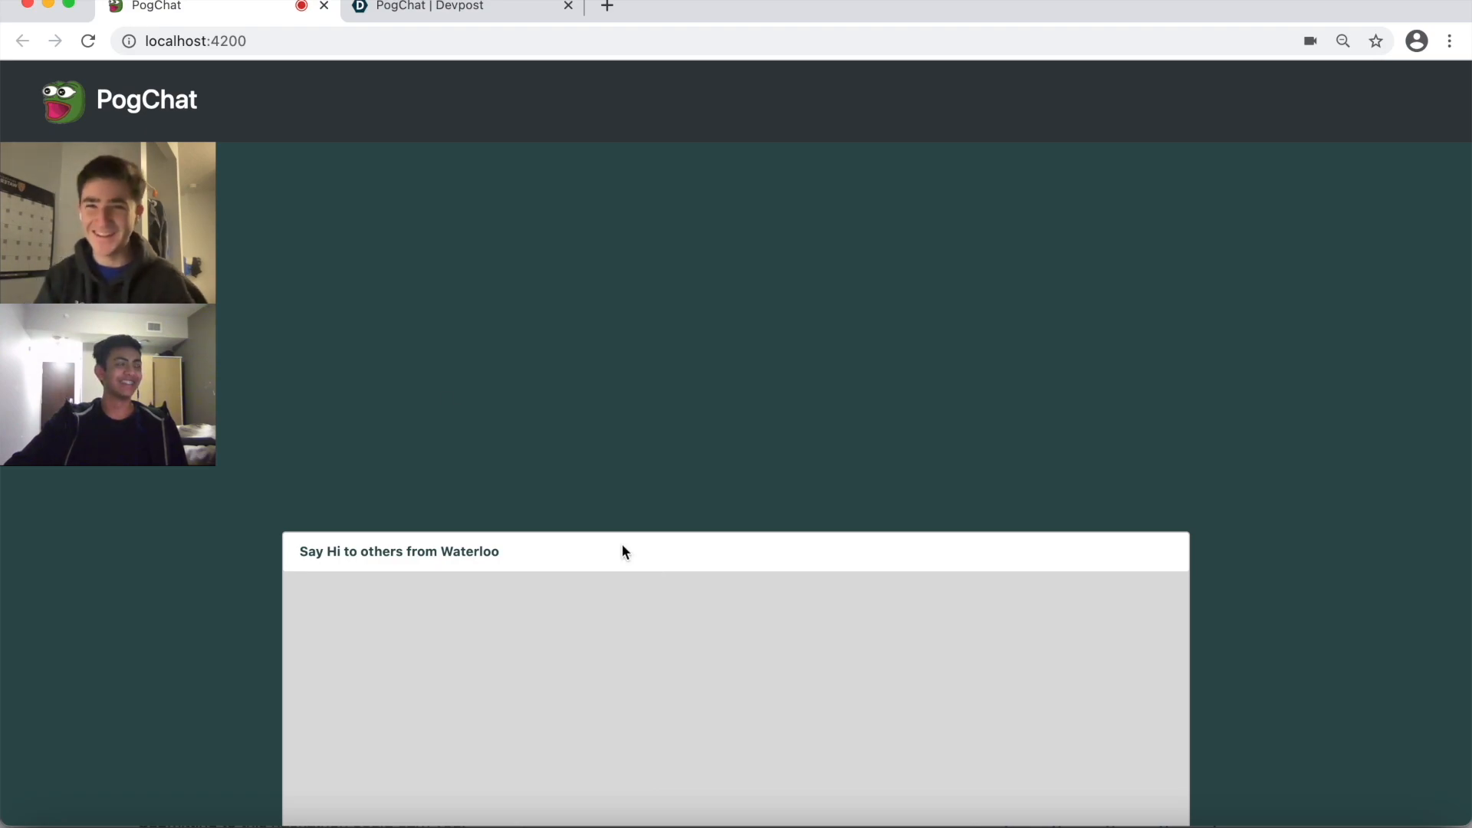
- Set the user name to 'Ari' and send 'POGGERS' in the mobile chat
{"action": "left_click", "coordinate": [1309, 42]}
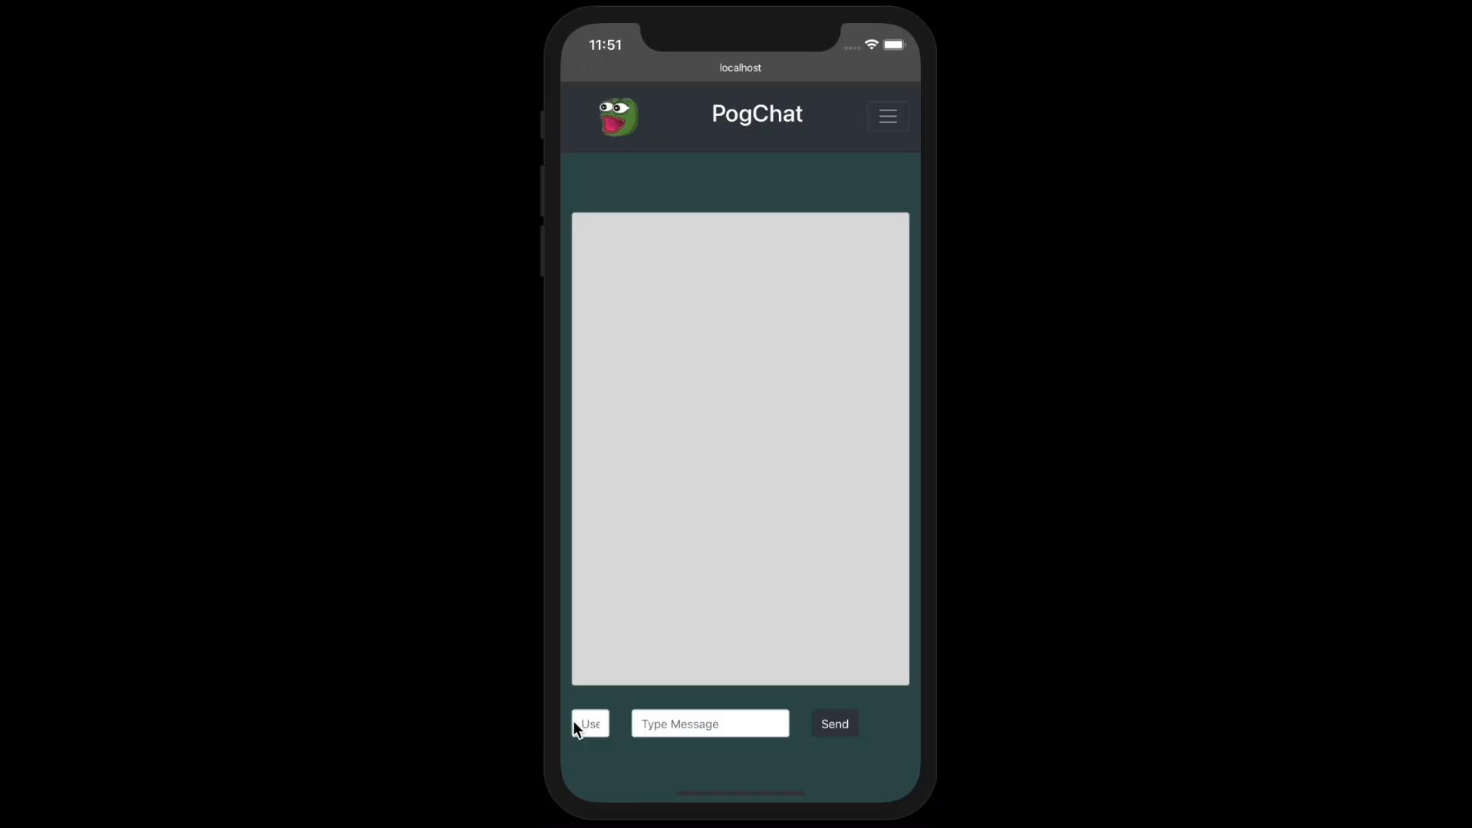
{"action": "left_click", "coordinate": [588, 724]}
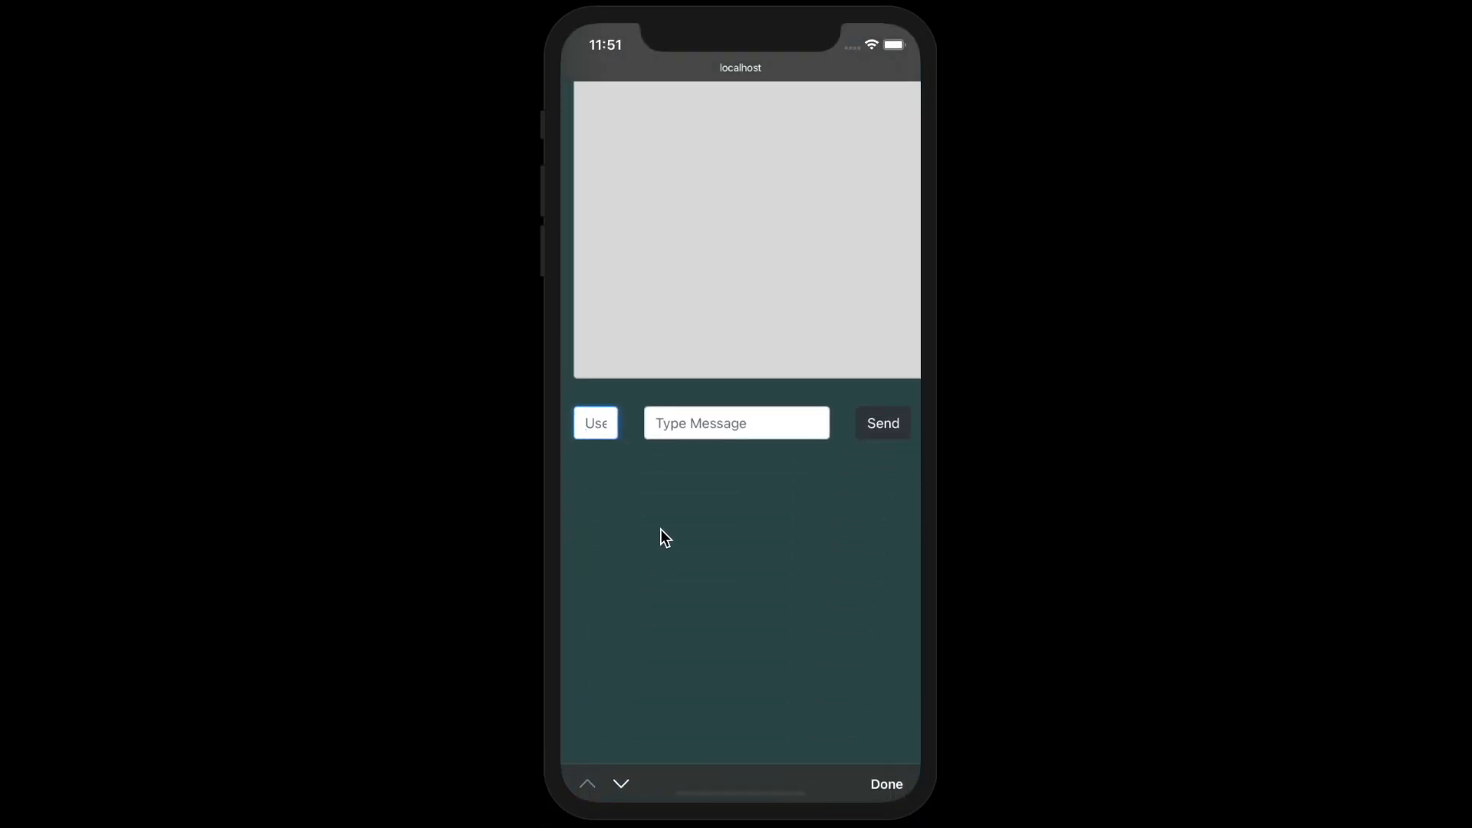
{"action": "type", "text": "Ari"}
{"action": "left_click", "coordinate": [735, 422]}
{"action": "type", "text": "P"}
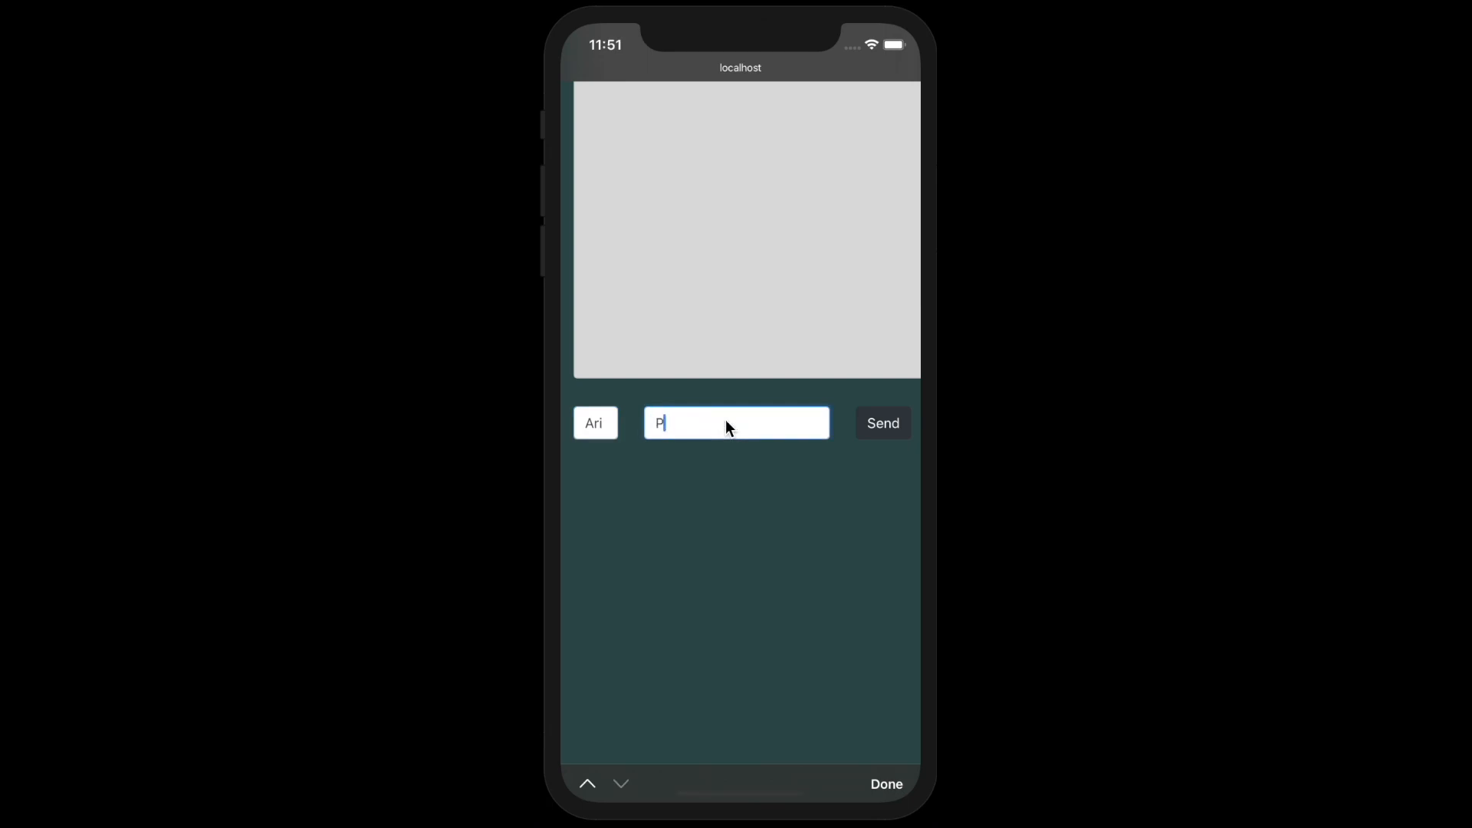
{"action": "type", "text": "oggers"}
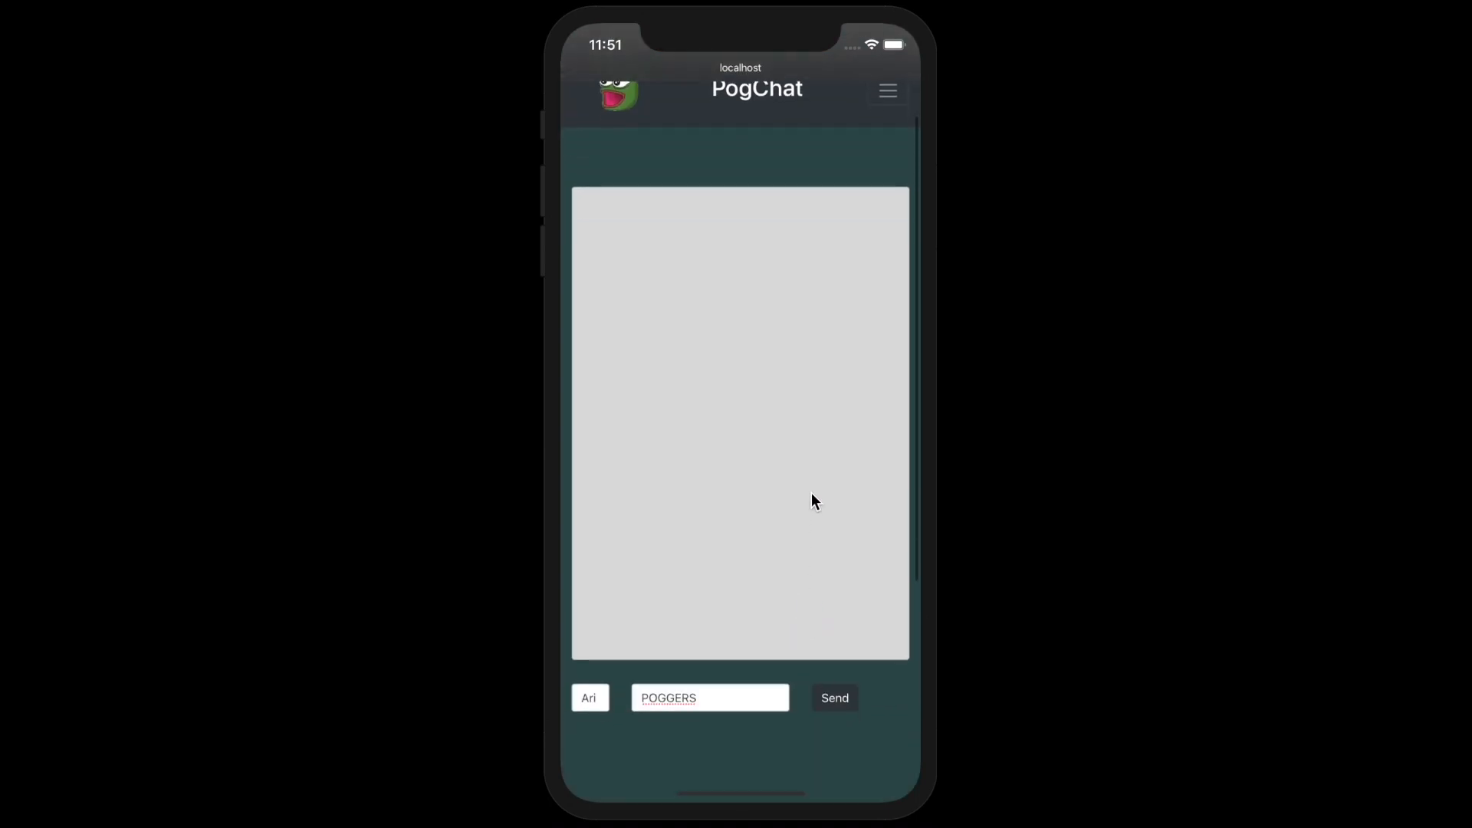
{"action": "left_click", "coordinate": [835, 698]}
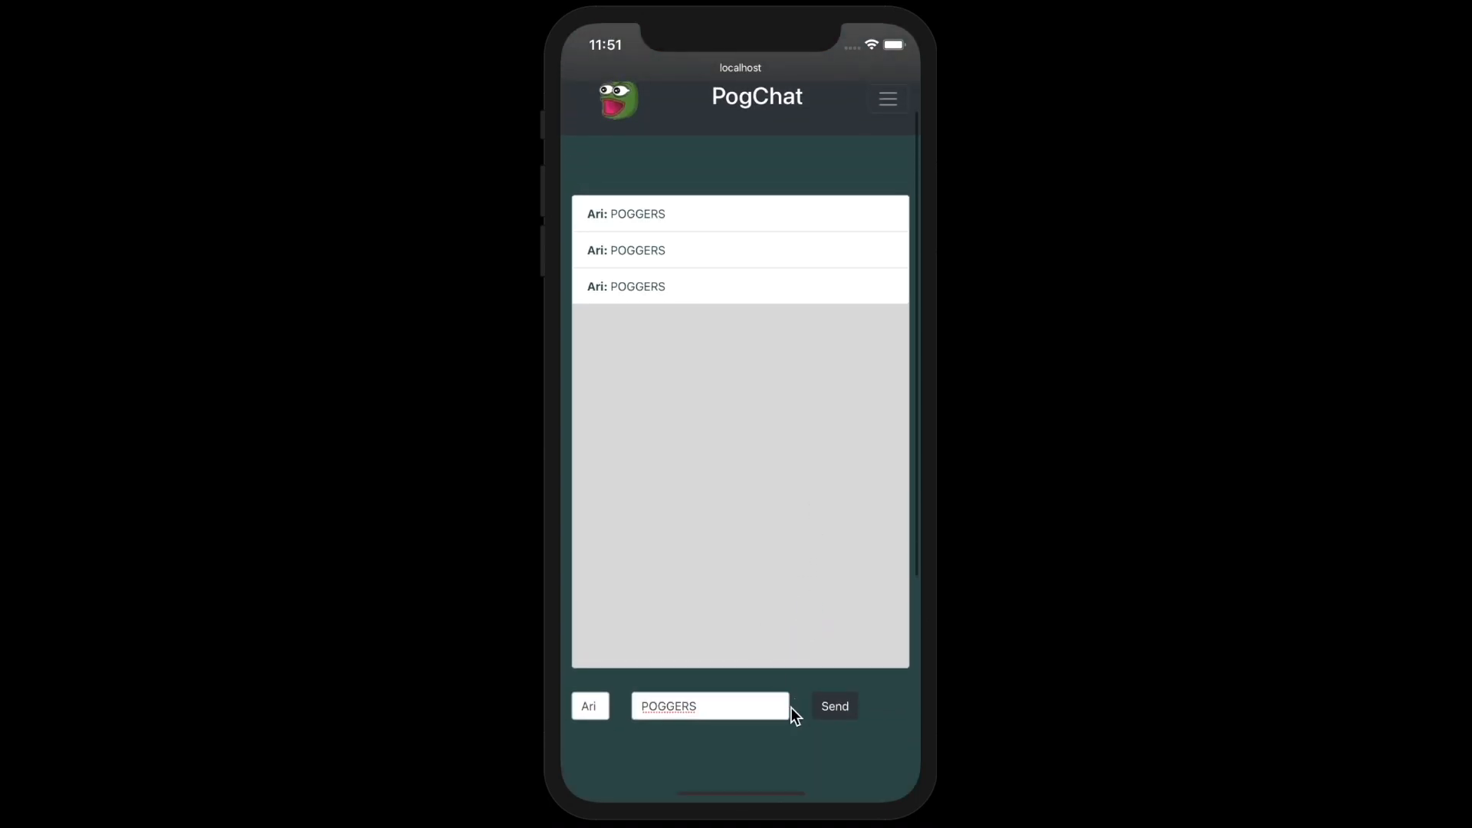